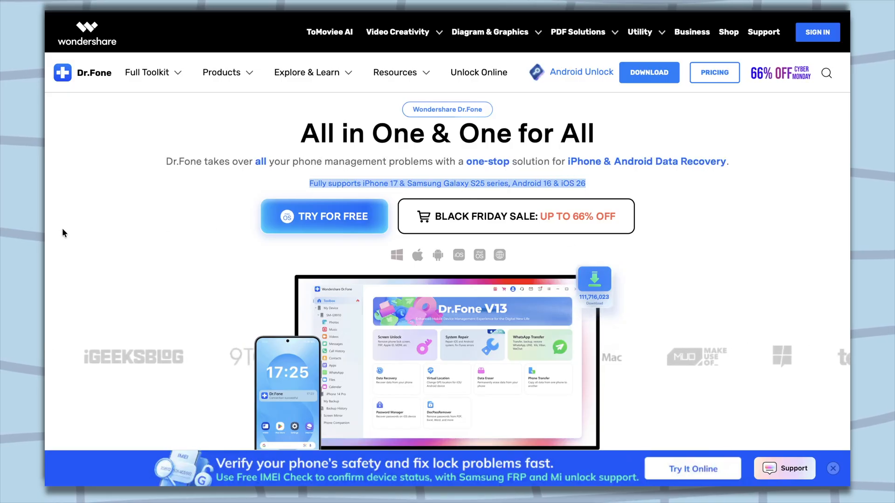
- Scroll the Dr.Fone website and toggle the tools showcase between Android and iOS
scroll(down, 3)
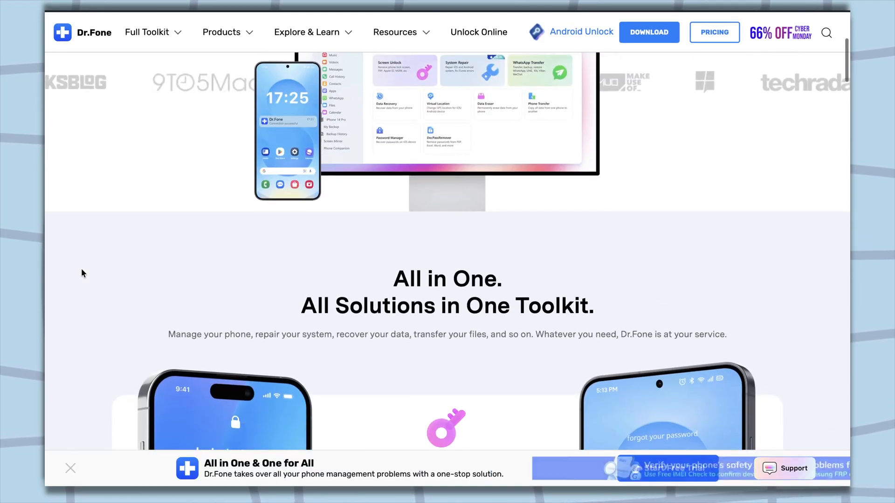
scroll(down, 3)
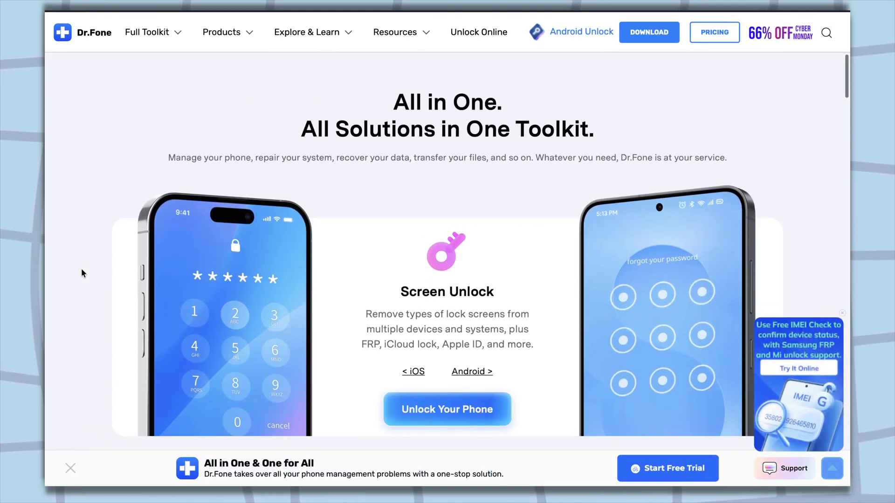
scroll(down, 3)
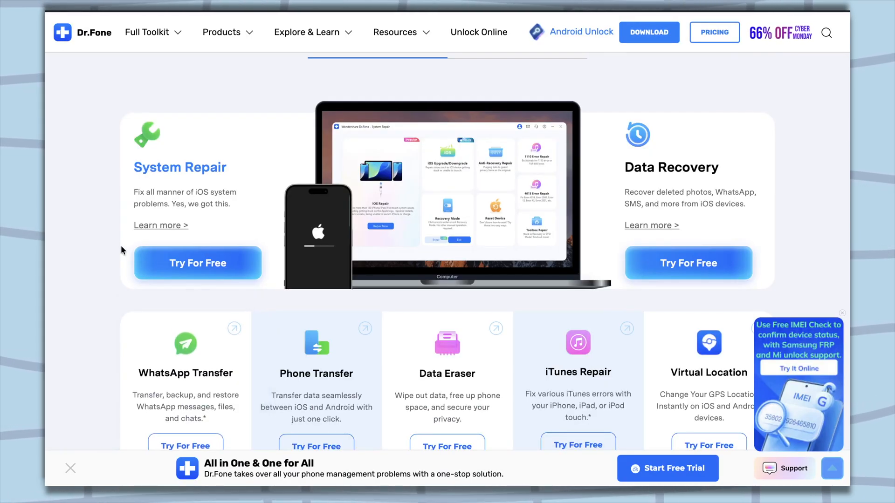
mouse_move(92, 246)
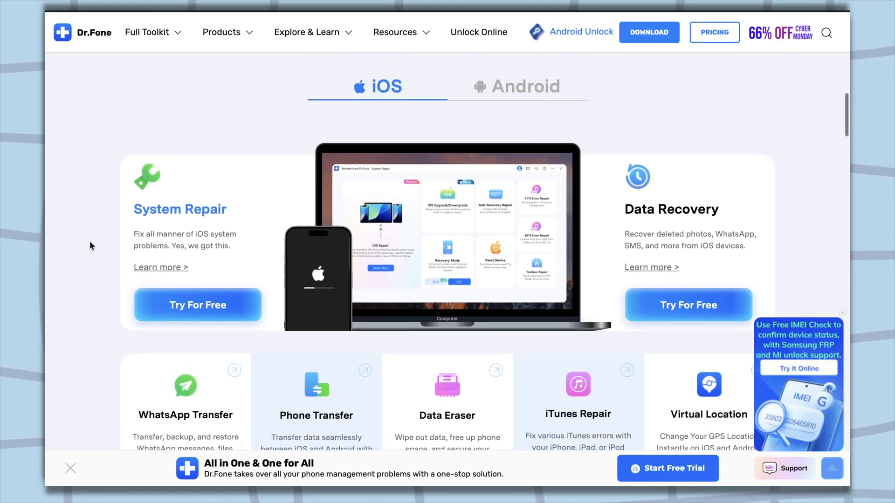
click(525, 89)
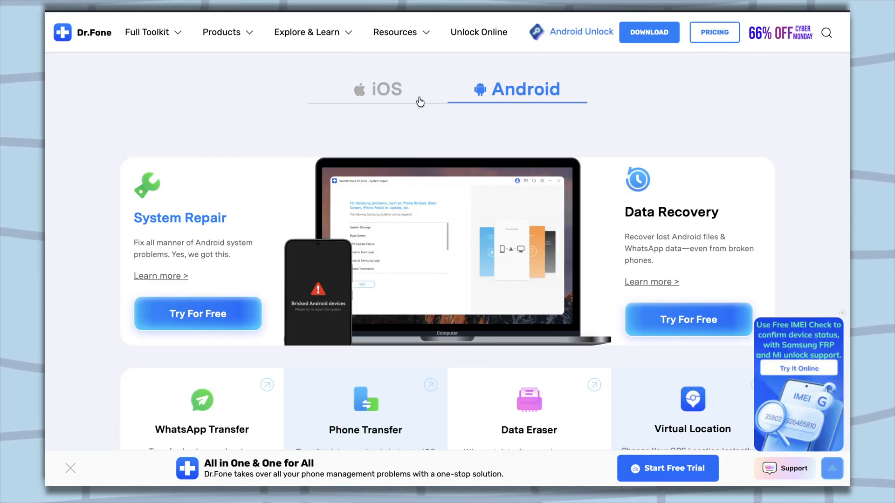
click(386, 89)
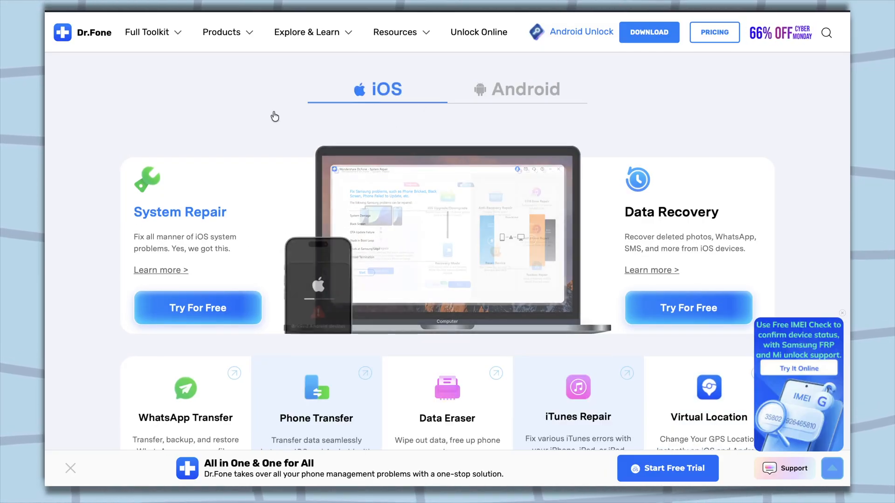
- Scroll further and view the My Backup feature description
scroll(down, 3)
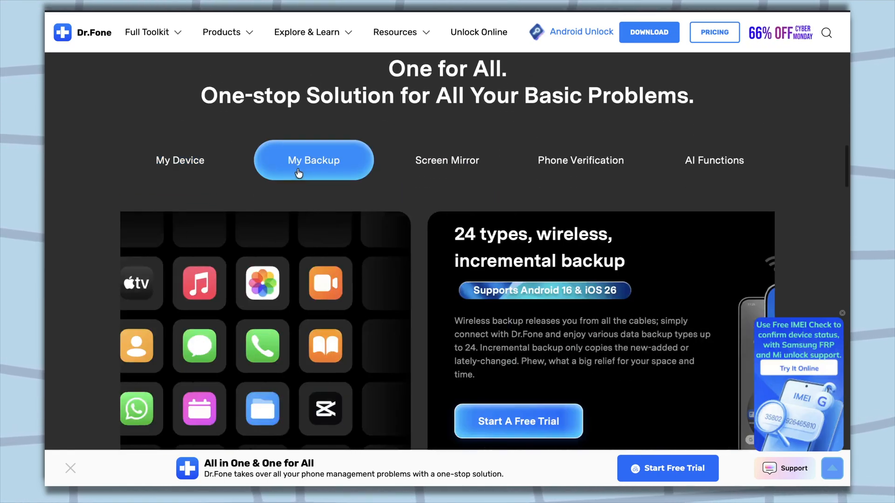
click(580, 160)
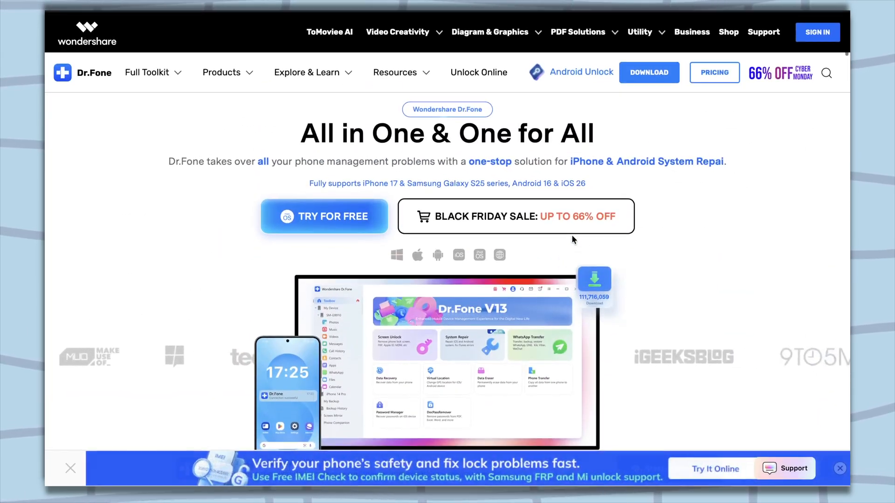
scroll(down, 3)
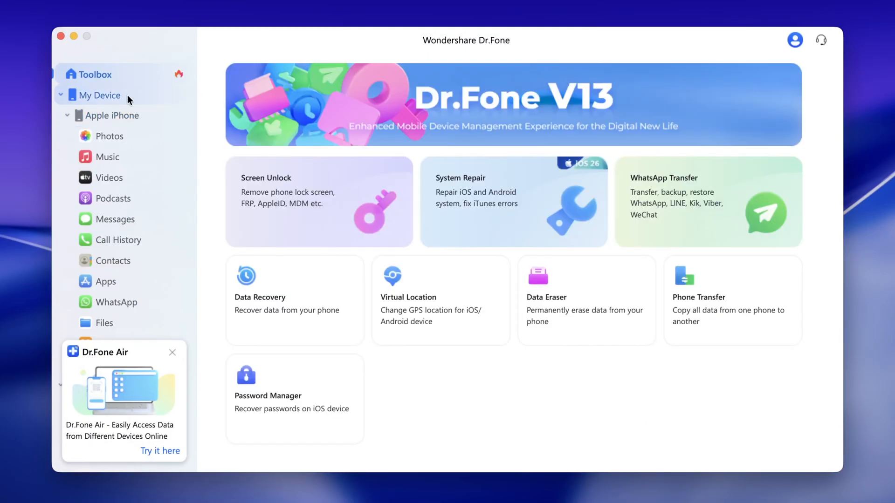
- Glance at the connected-device overview, return to Toolbox, and launch Screen Unlock
click(99, 95)
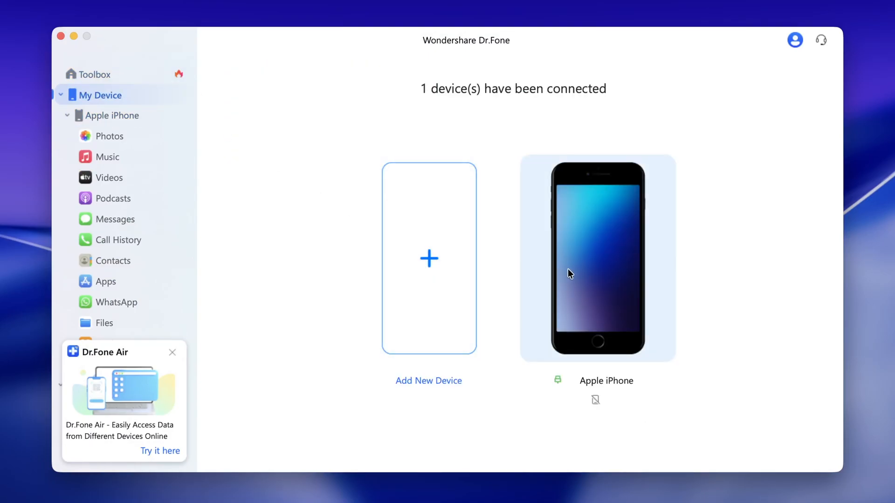
click(86, 74)
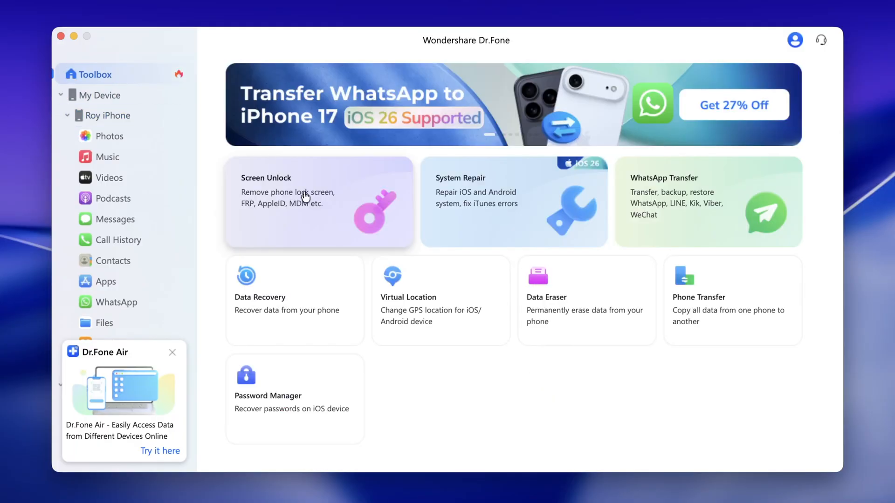
mouse_move(453, 197)
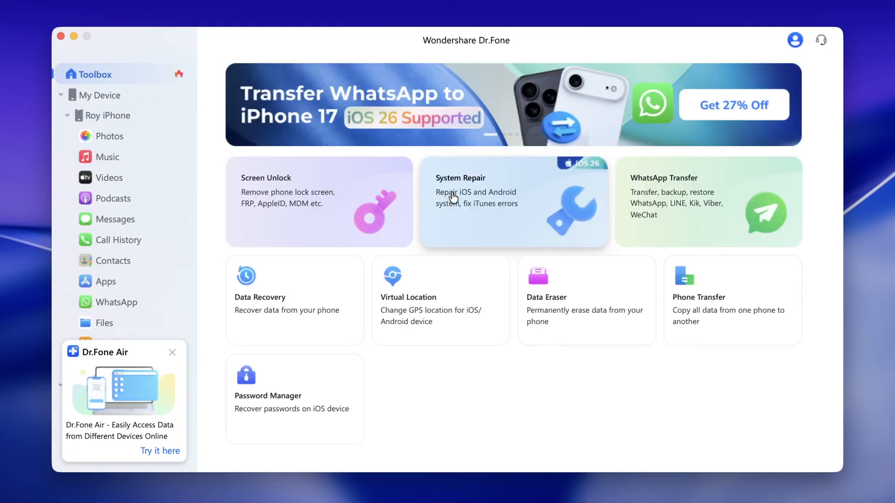
click(320, 202)
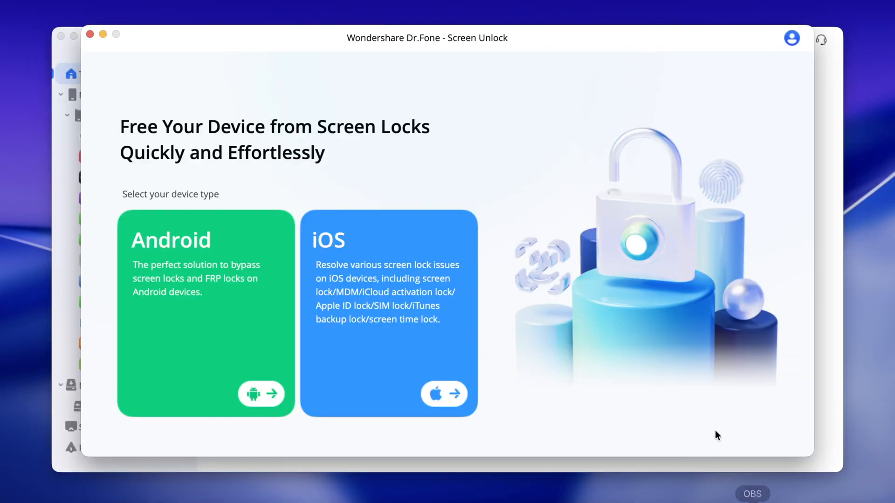
mouse_move(389, 316)
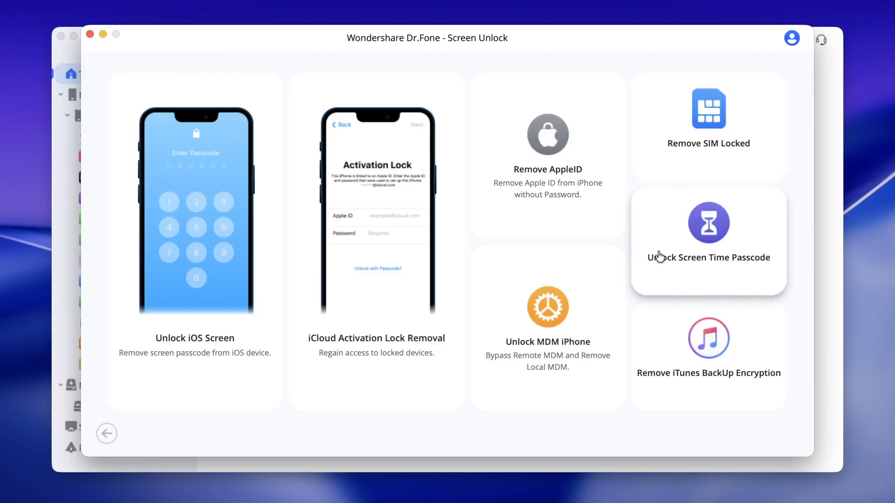
mouse_move(373, 216)
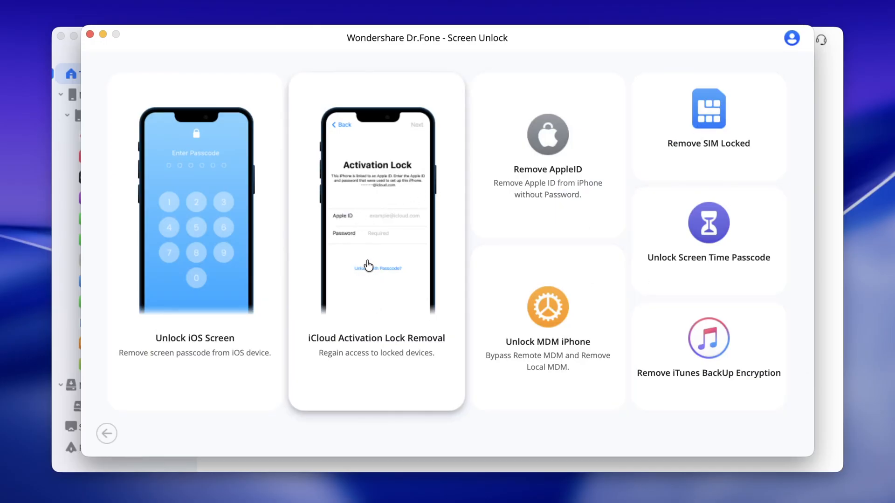
mouse_move(365, 248)
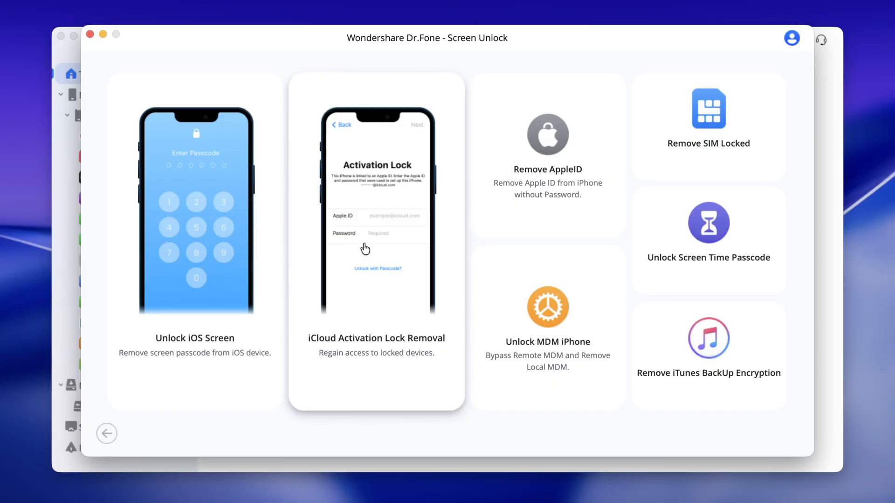
mouse_move(366, 232)
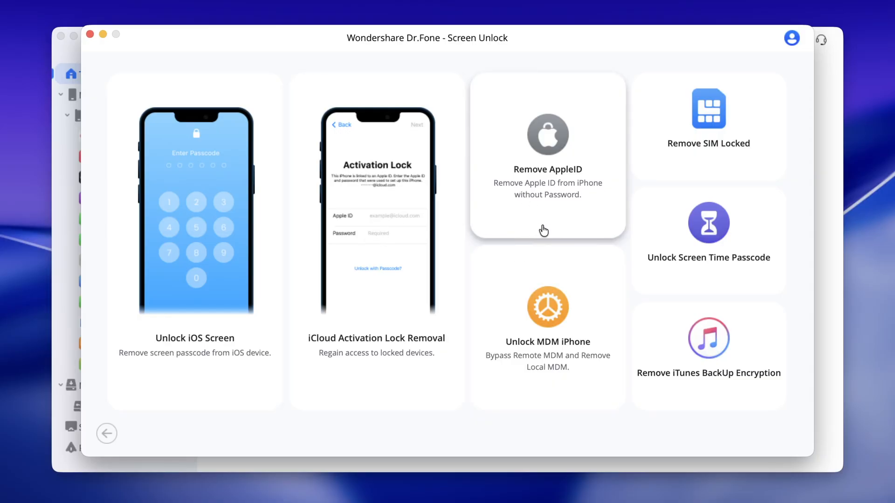
mouse_move(398, 289)
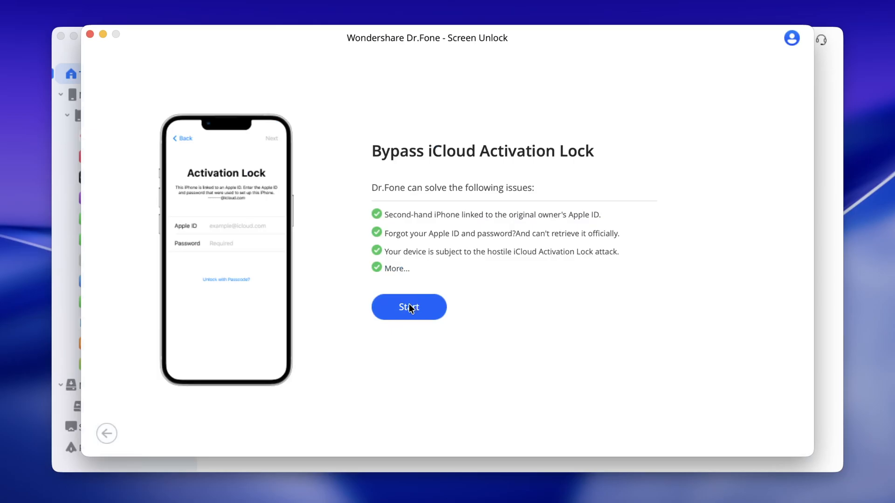
- Run the activation lock bypass check, then leave the not-supported result
click(408, 307)
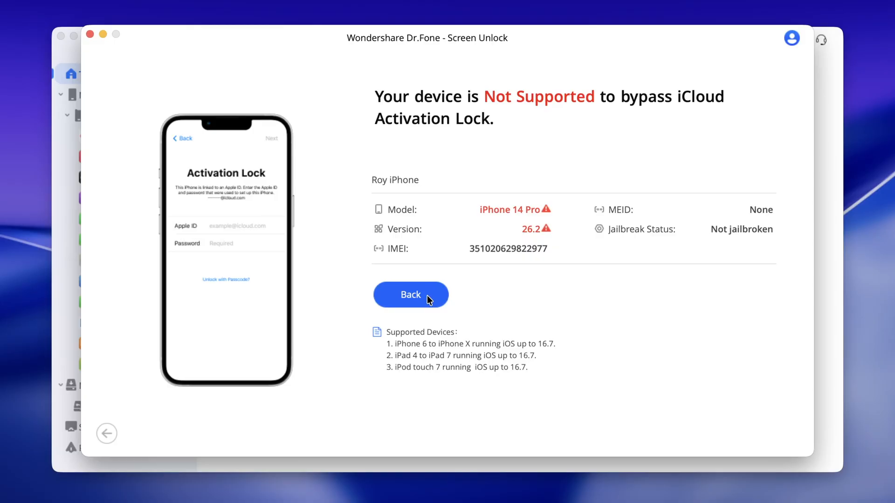
click(411, 295)
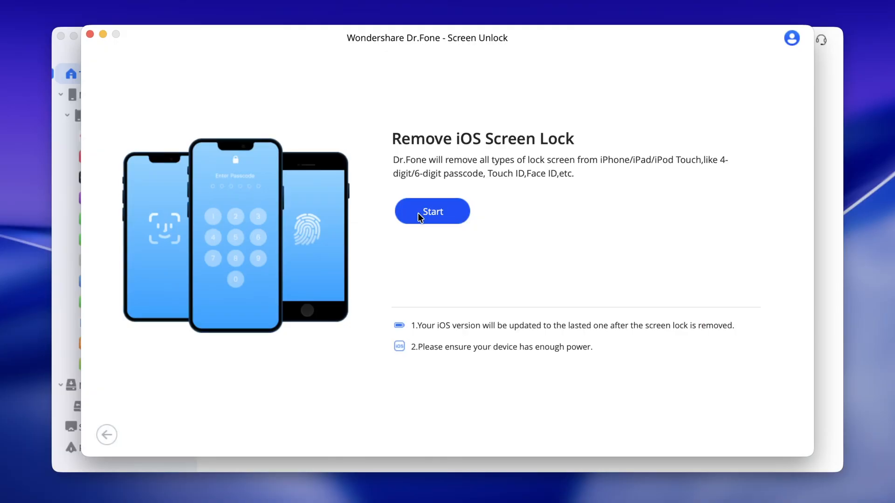
- Start Remove iOS Screen Lock to reach firmware selection for version 26.1
click(432, 211)
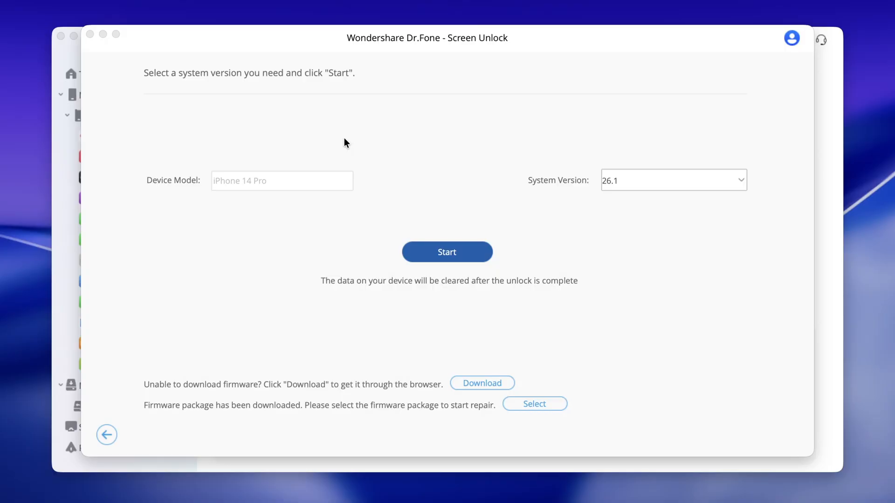
mouse_move(466, 253)
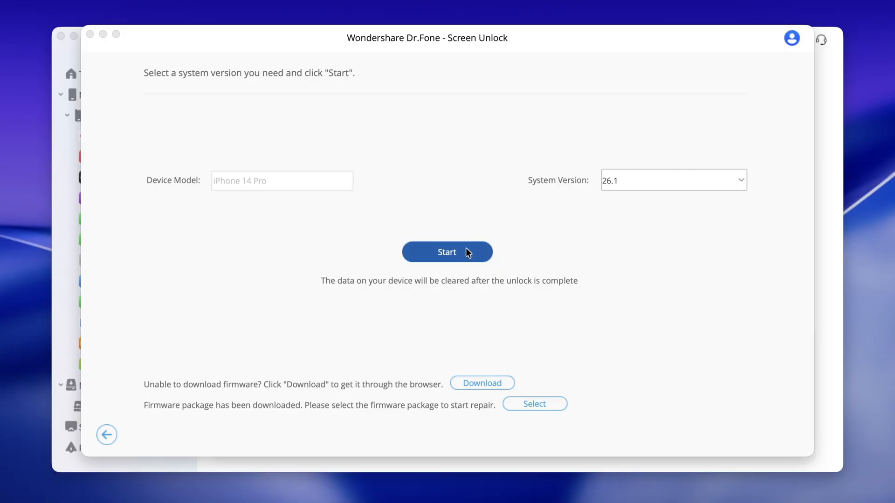
- Start downloading the 9.49 GiB iPhone 14 Pro firmware package
click(447, 252)
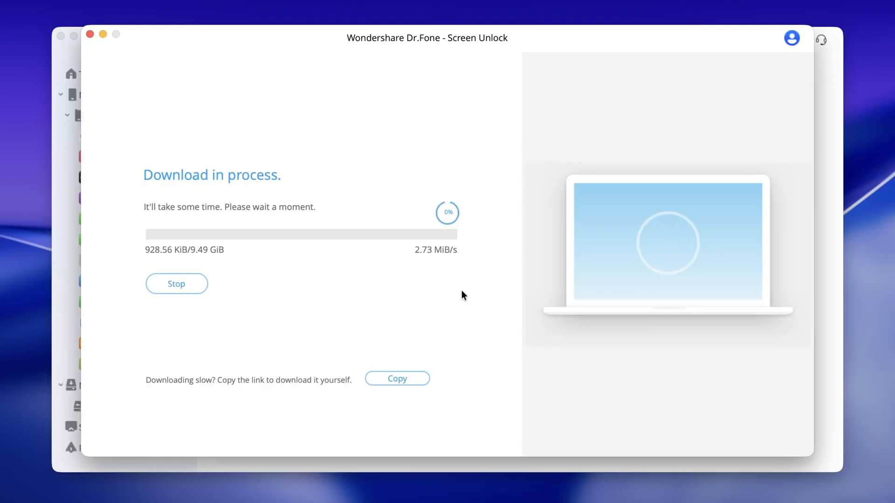
mouse_move(435, 327)
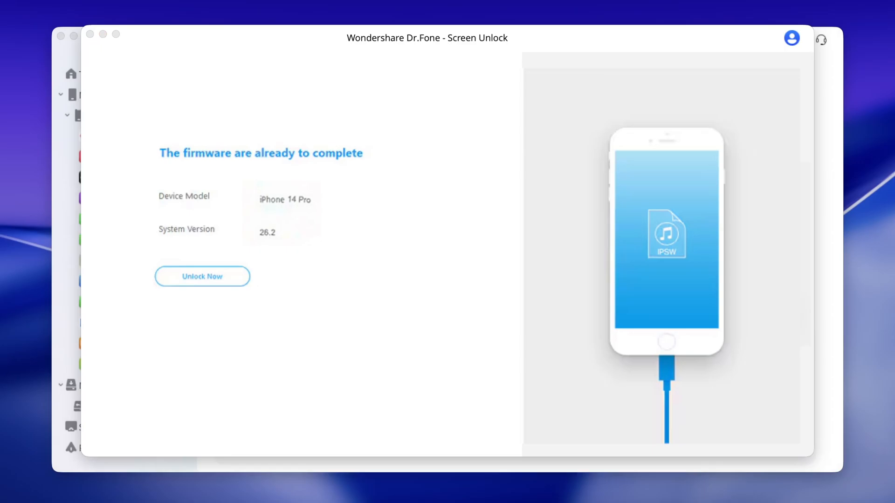
- Switch from the ready-to-unlock app screen back to the Dr.Fone homepage
click(202, 276)
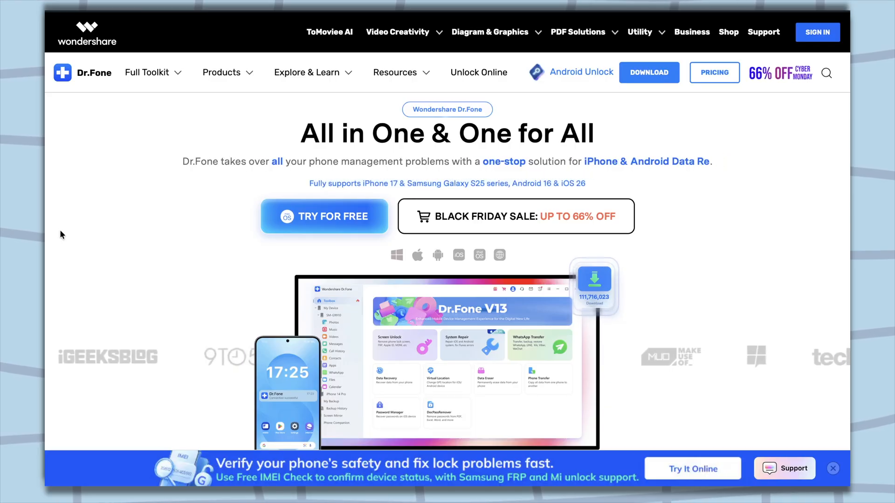
- Scroll past the Screen Unlock promo and switch the solutions showcase to Android
scroll(down, 3)
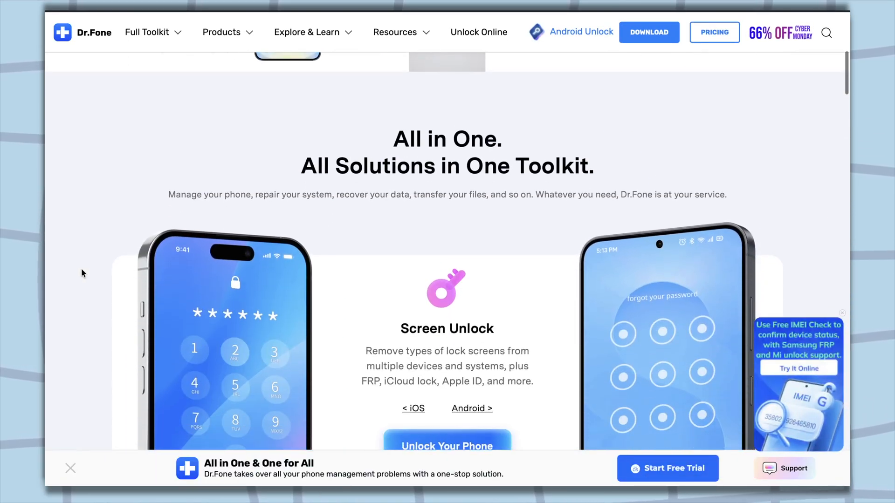
scroll(down, 3)
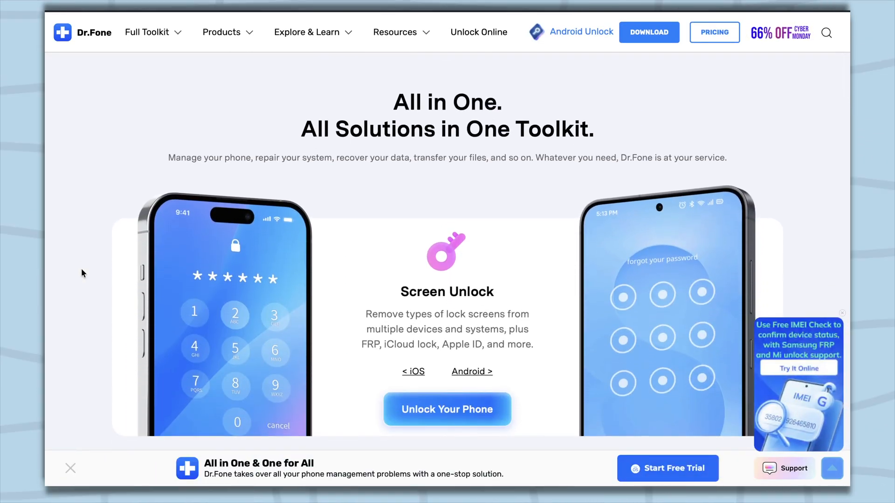
scroll(down, 3)
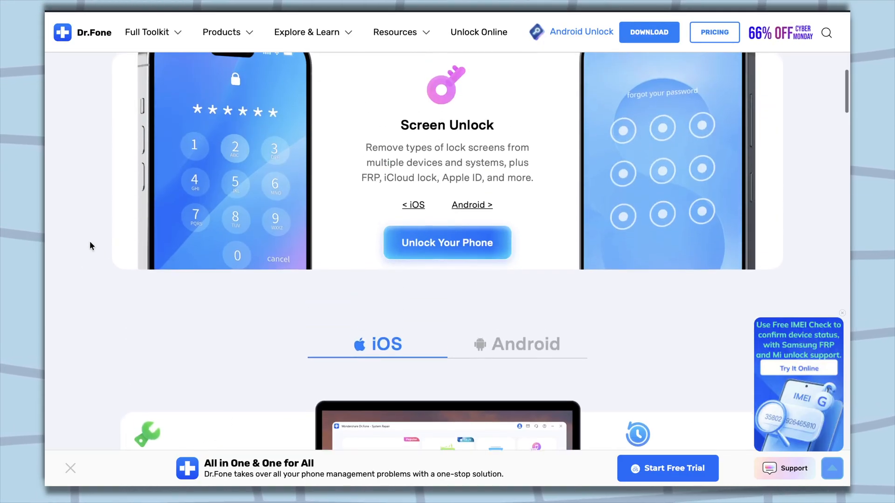
scroll(down, 3)
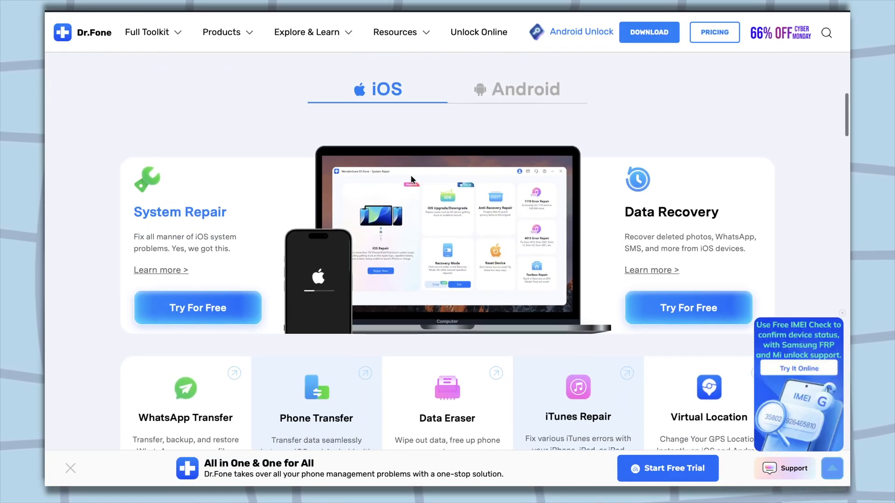
click(525, 89)
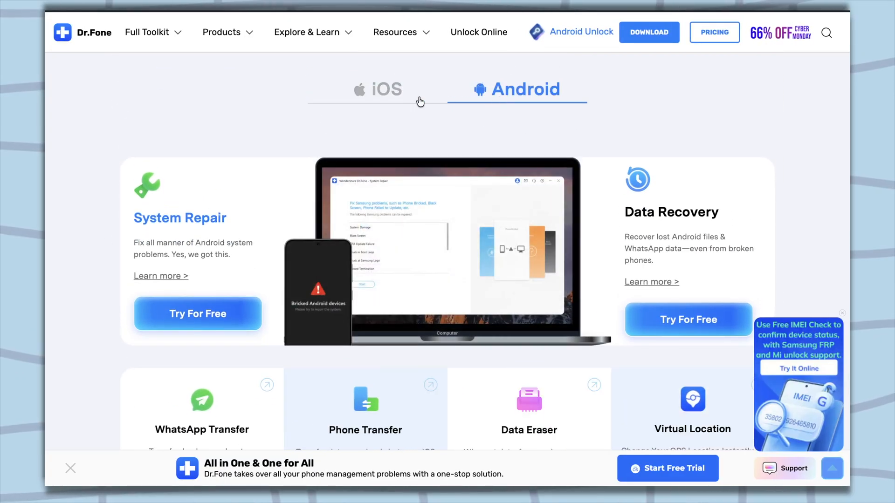